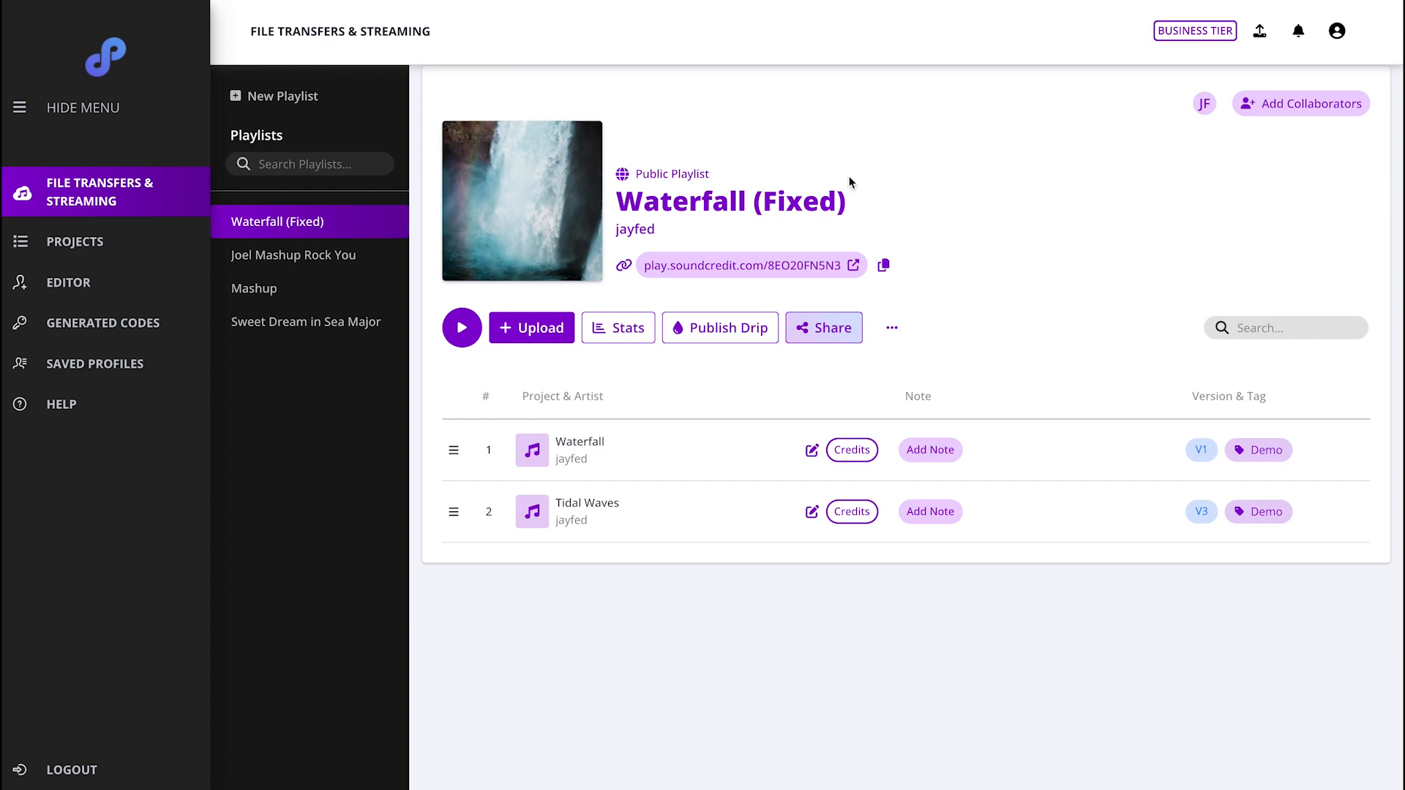
mouse_move(129, 186)
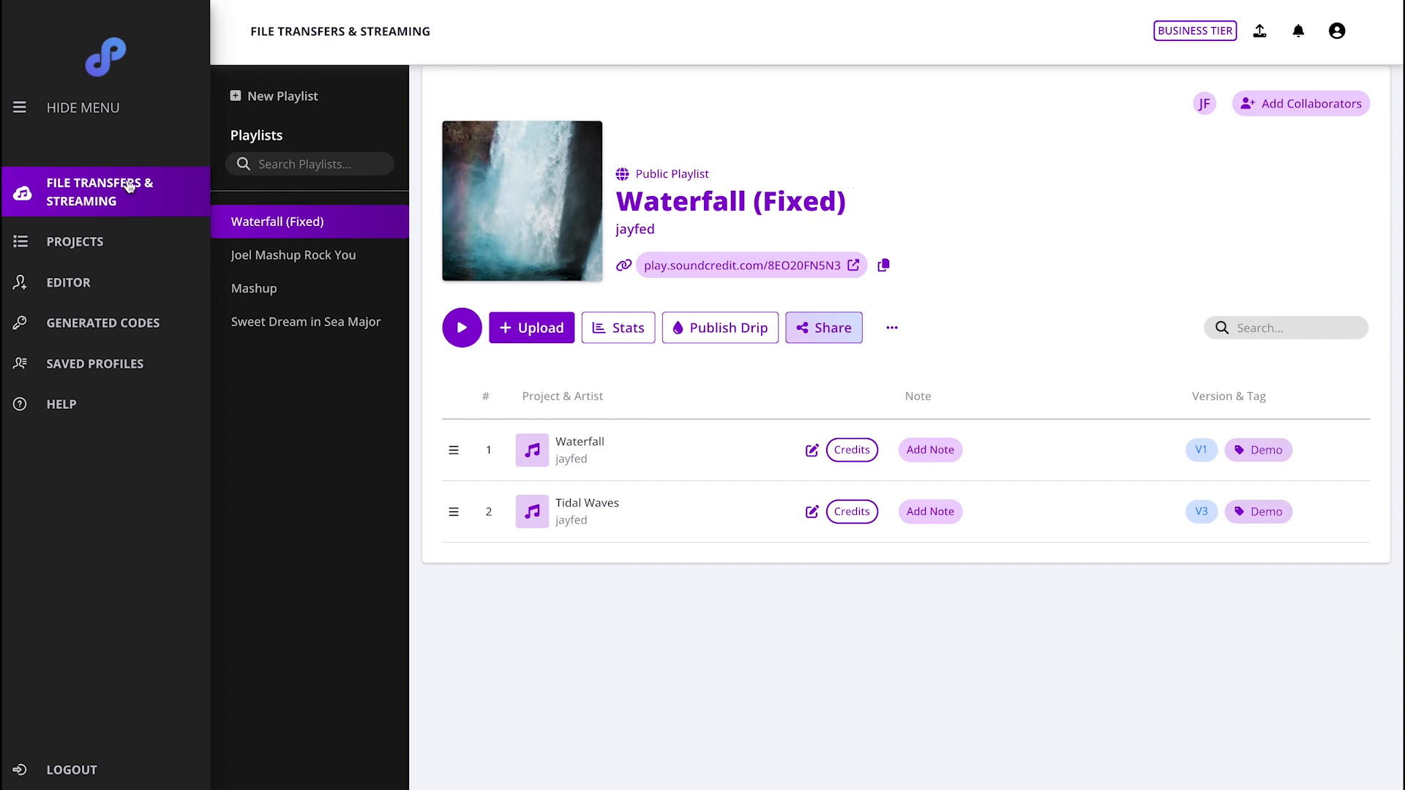
mouse_move(1189, 501)
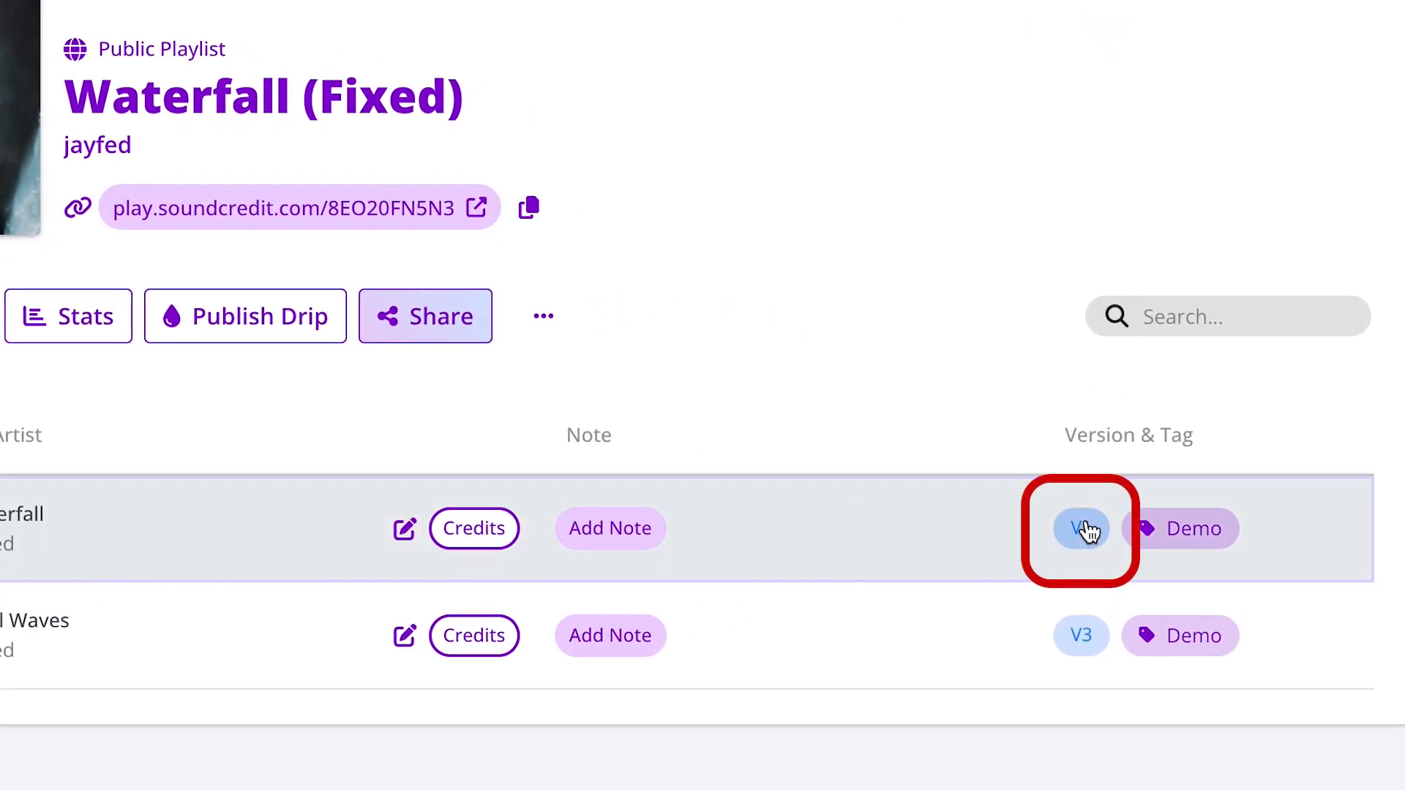
Review Waterfall's file versions with V3 active, then show the public Waterfall (Fixed) playlist page.
click(1080, 529)
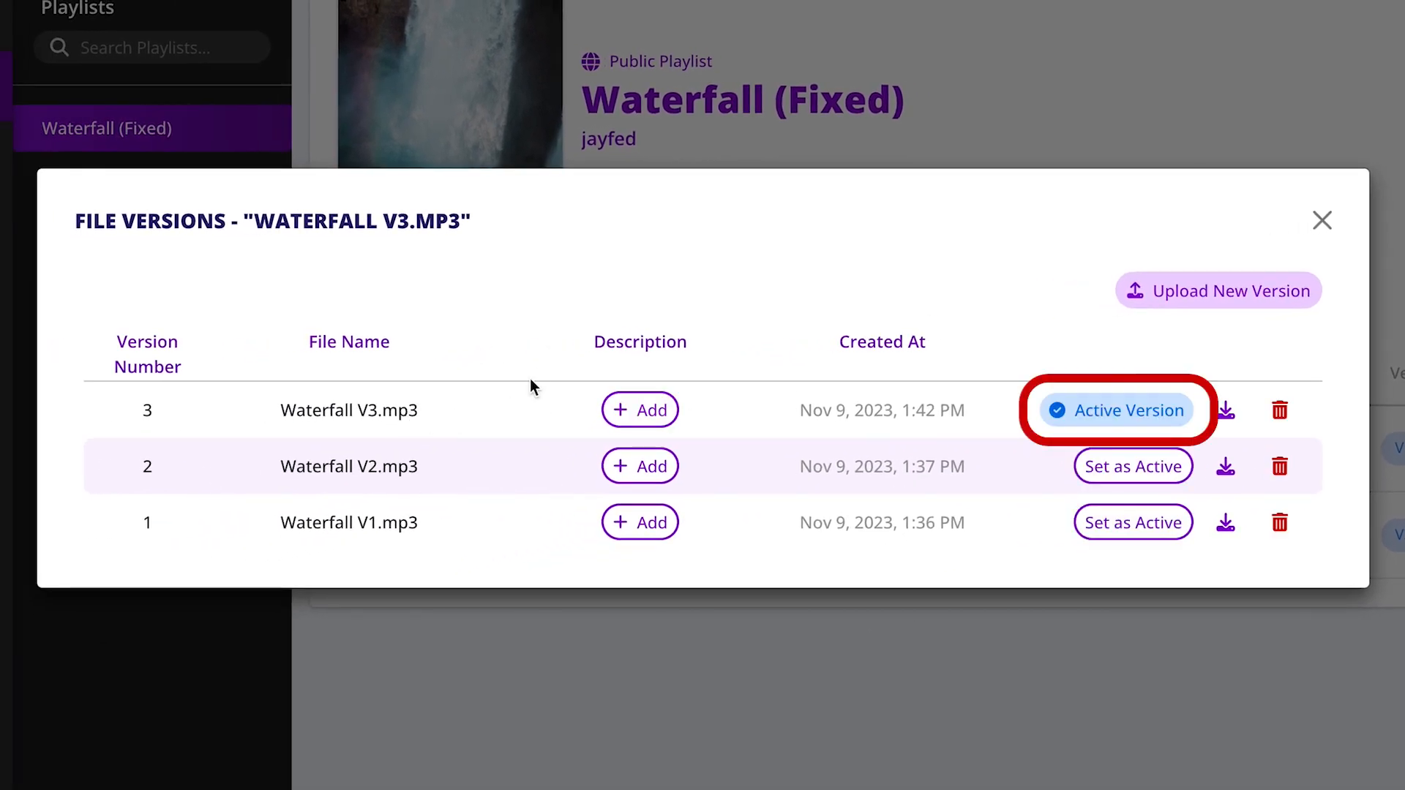
double_click(349, 410)
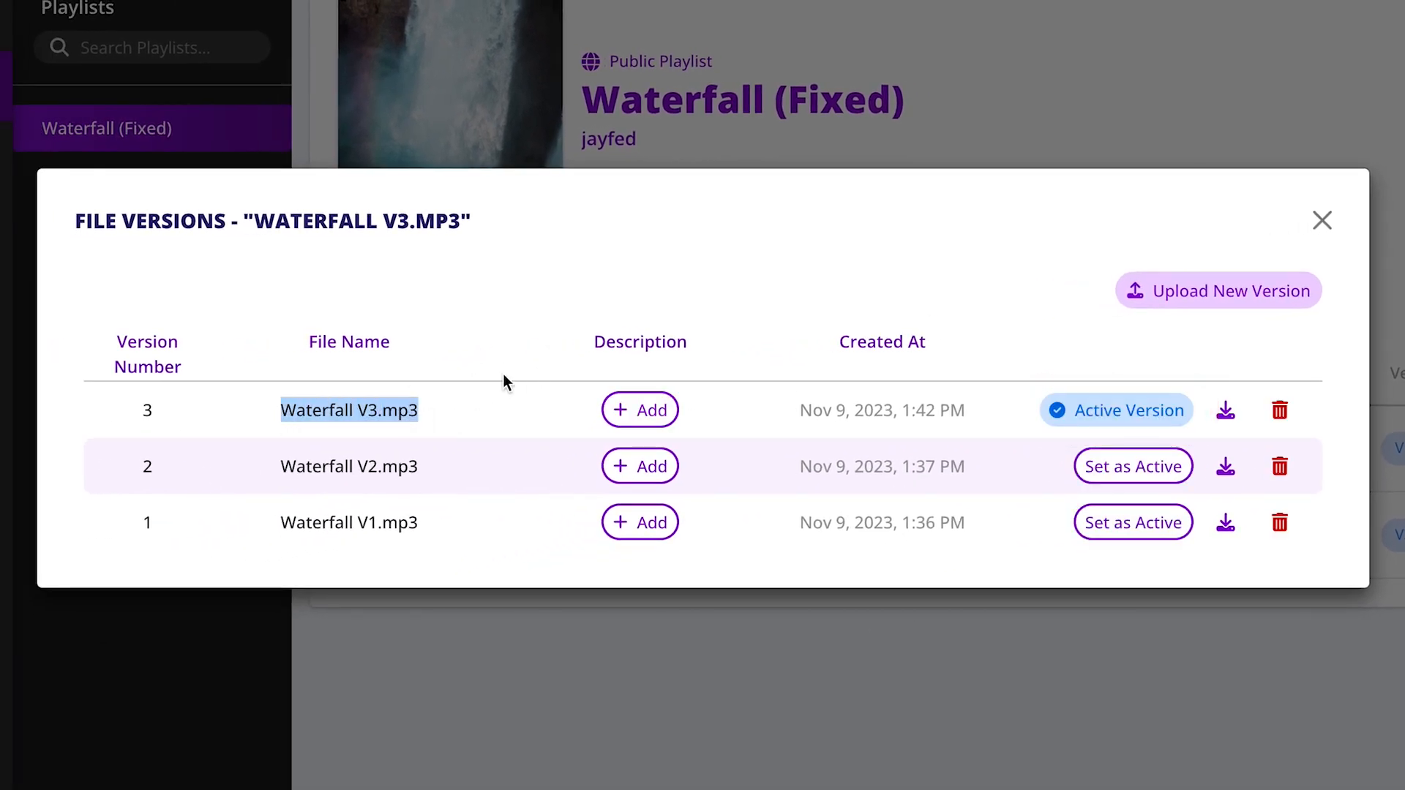
click(1320, 221)
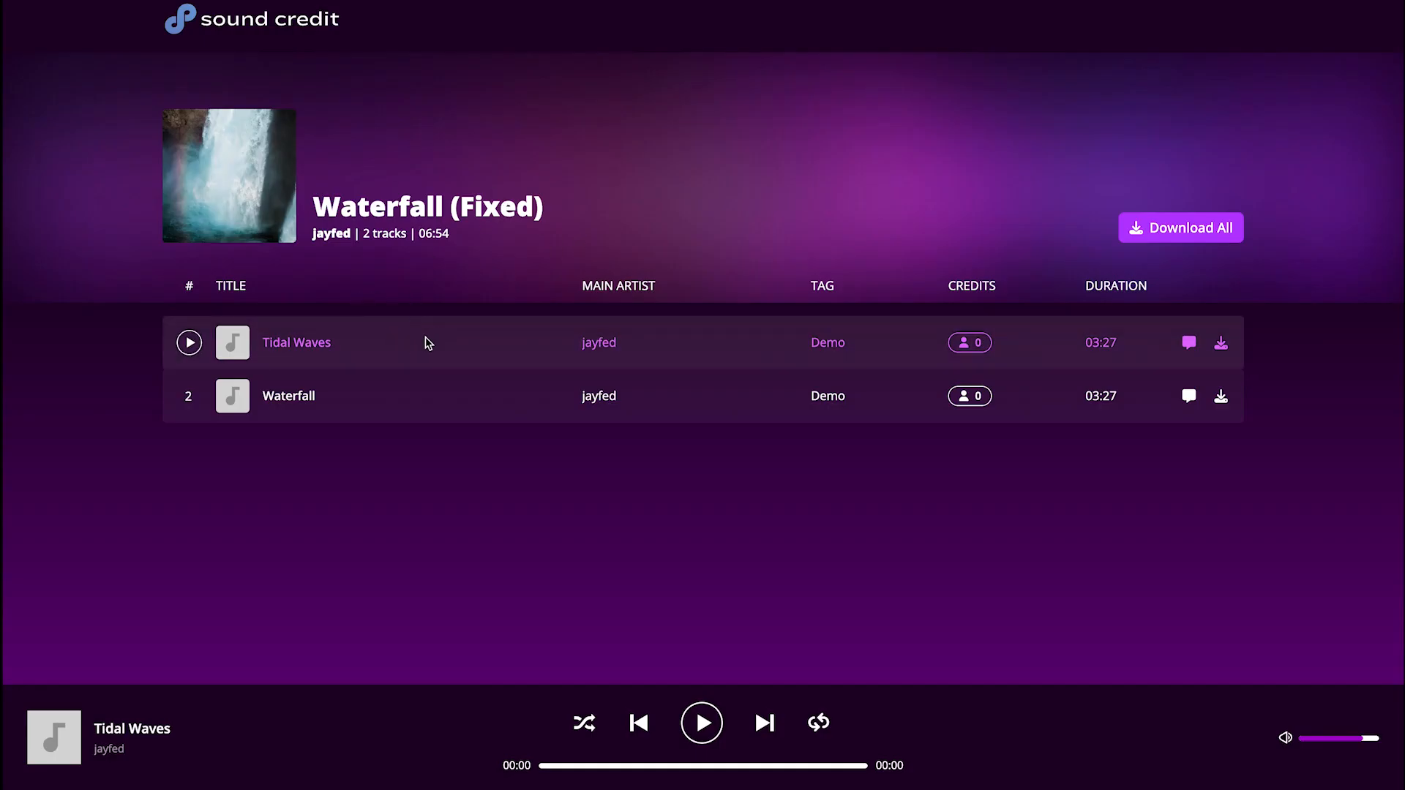
mouse_move(456, 335)
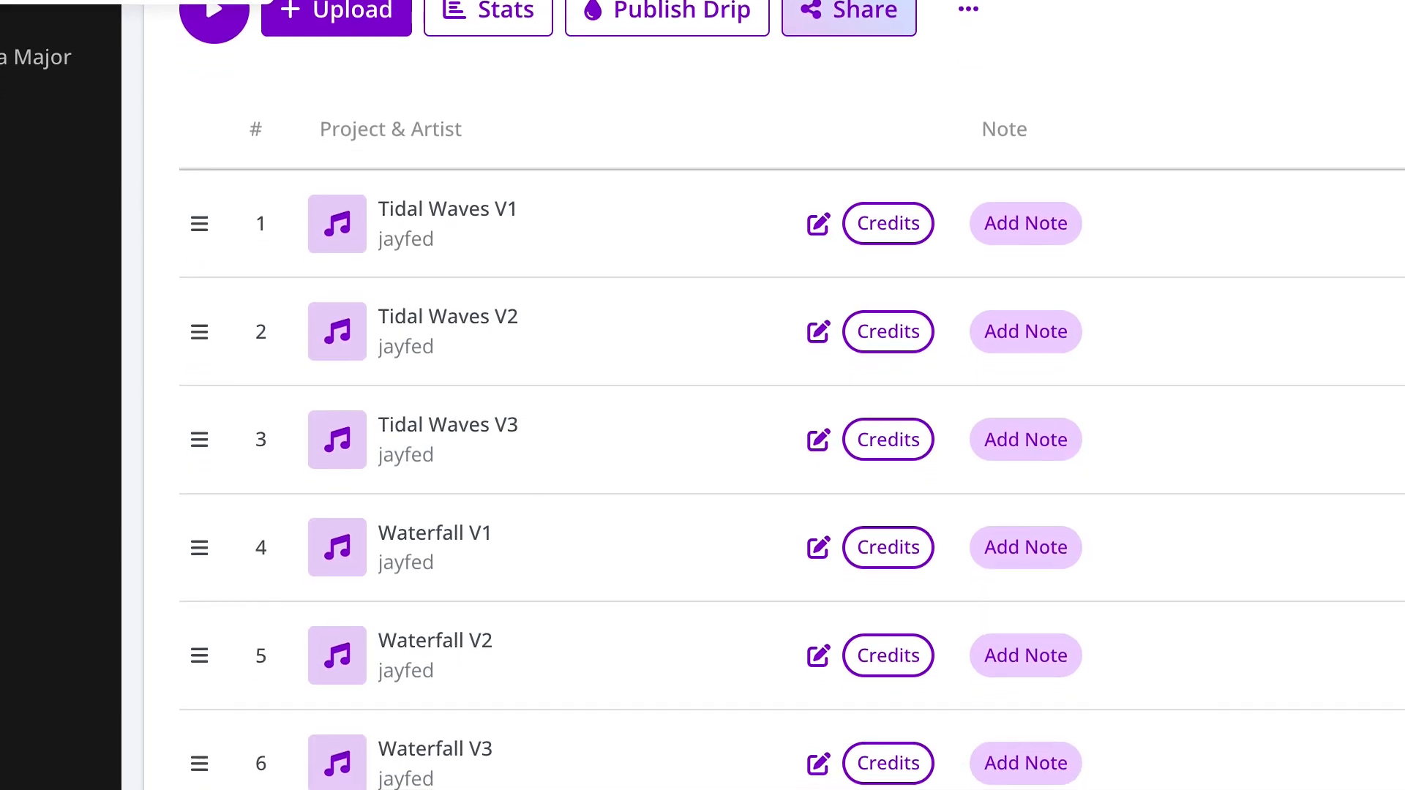
Upload new versions for Tidal Waves and Waterfall and add descriptions in File Versions.
click(447, 181)
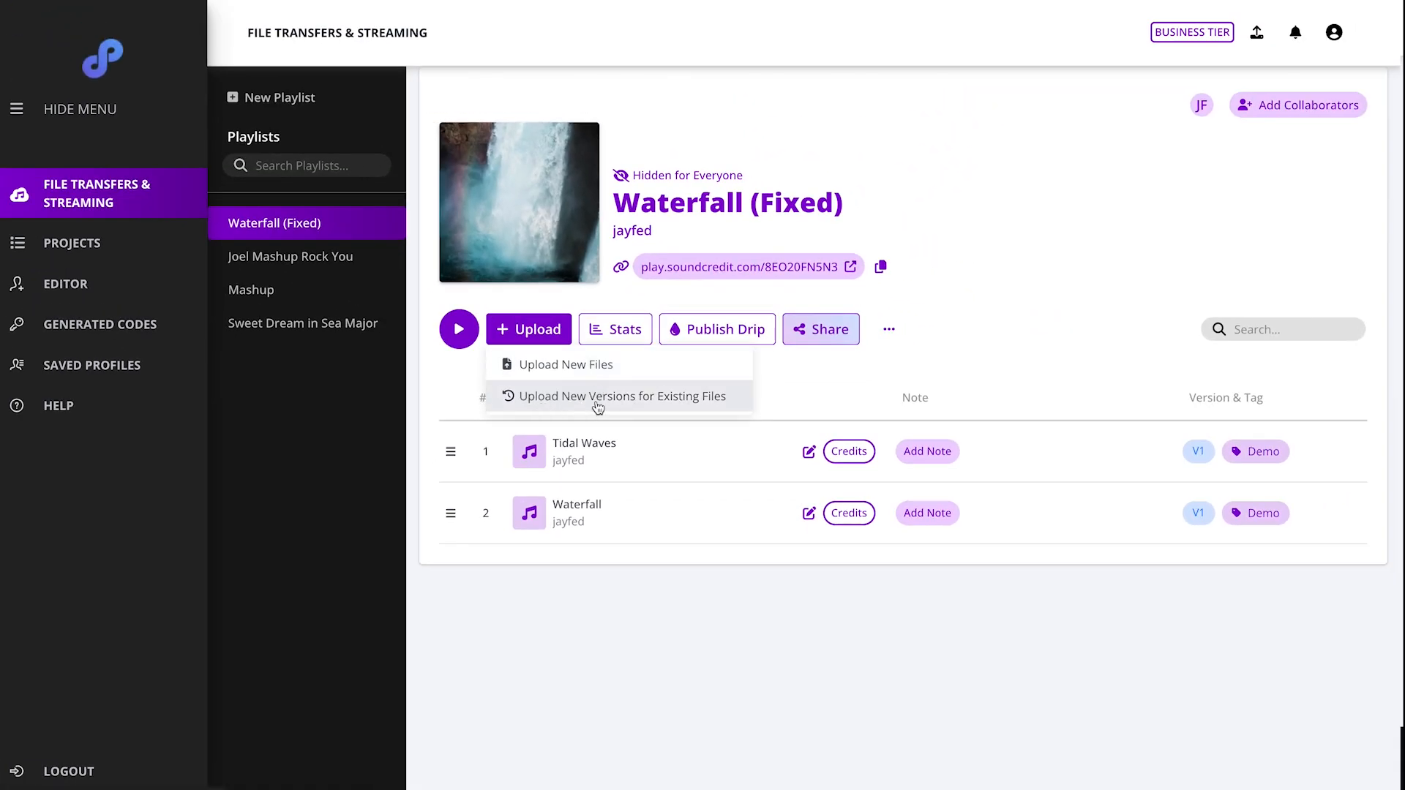
click(616, 397)
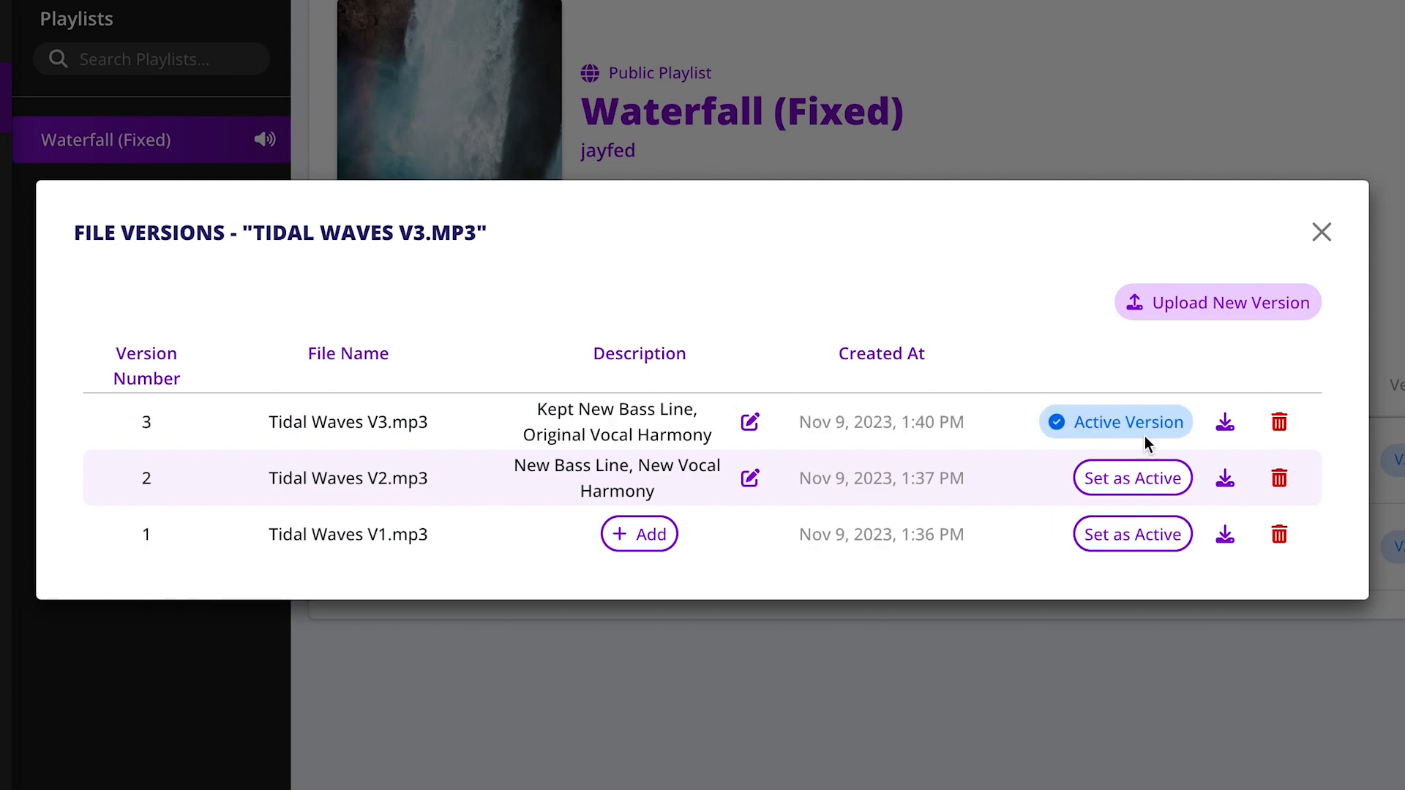
click(1320, 233)
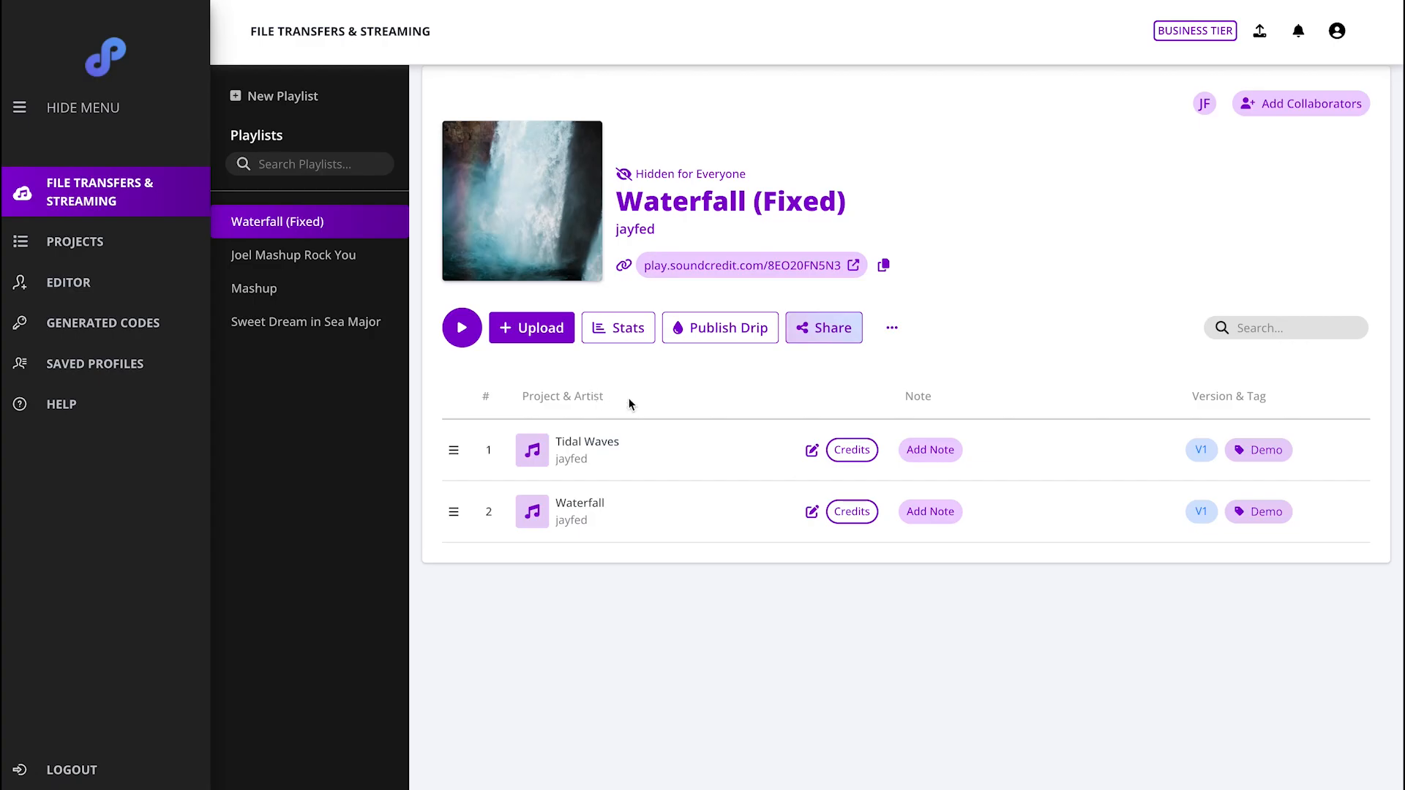
click(530, 326)
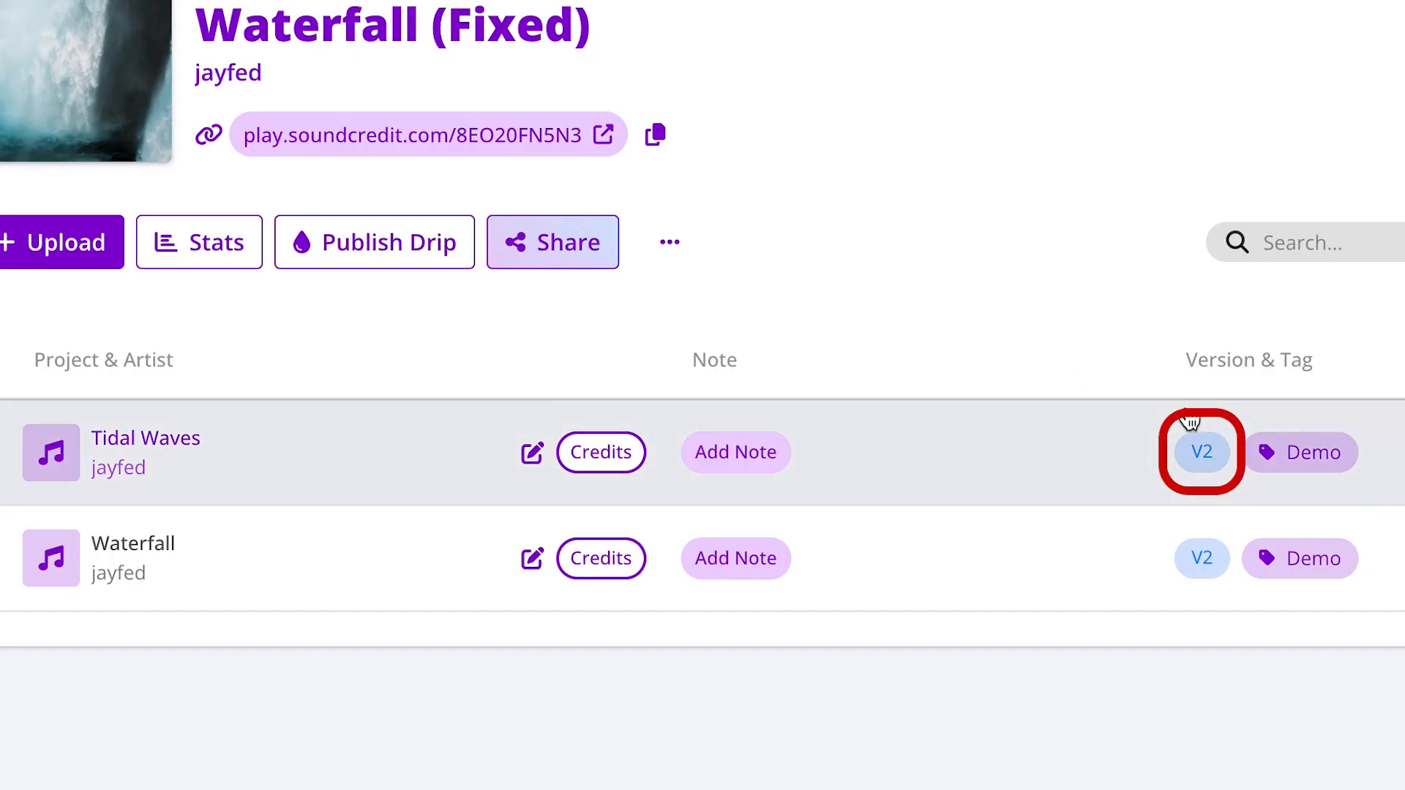
Show Tidal Waves' three file versions with V3 active and described.
click(1201, 452)
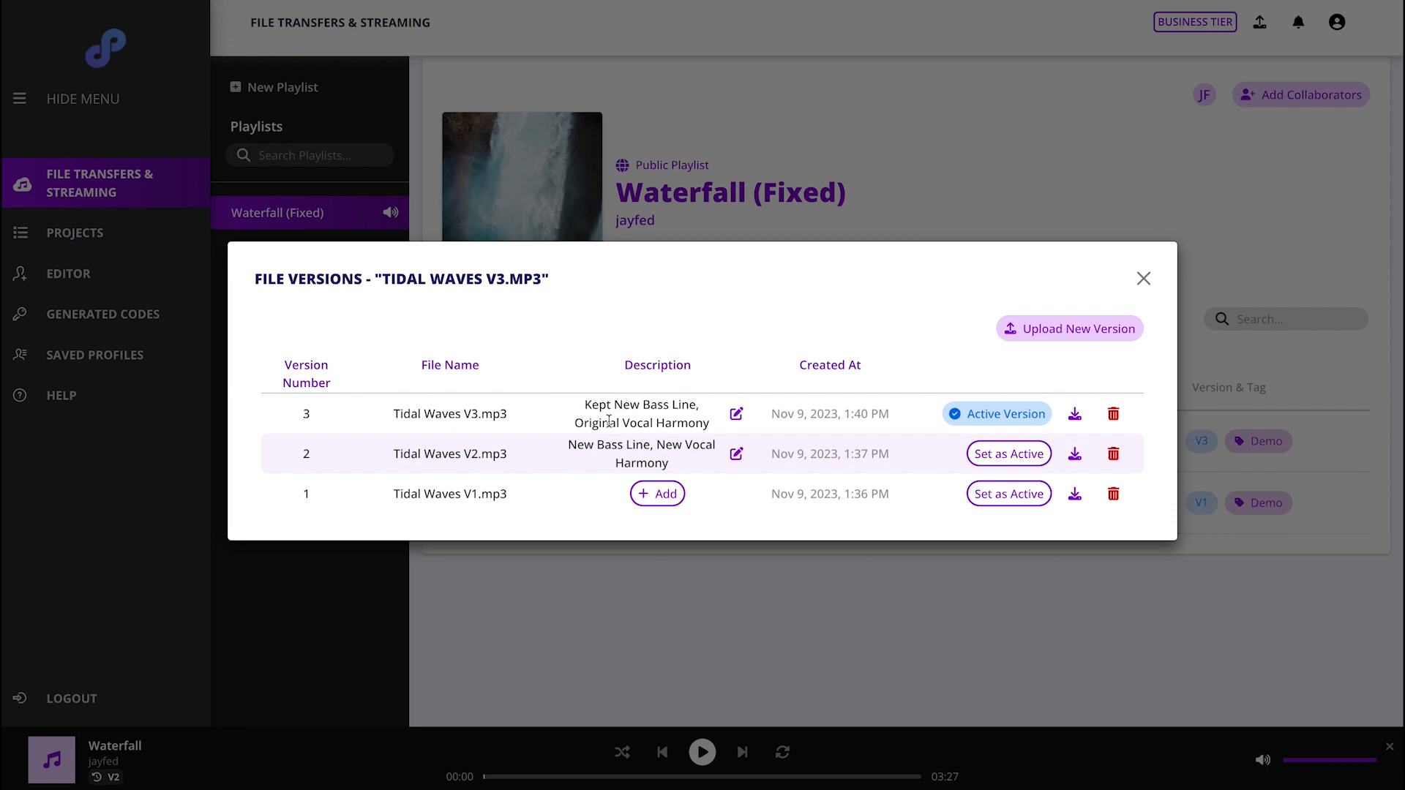
mouse_move(878, 601)
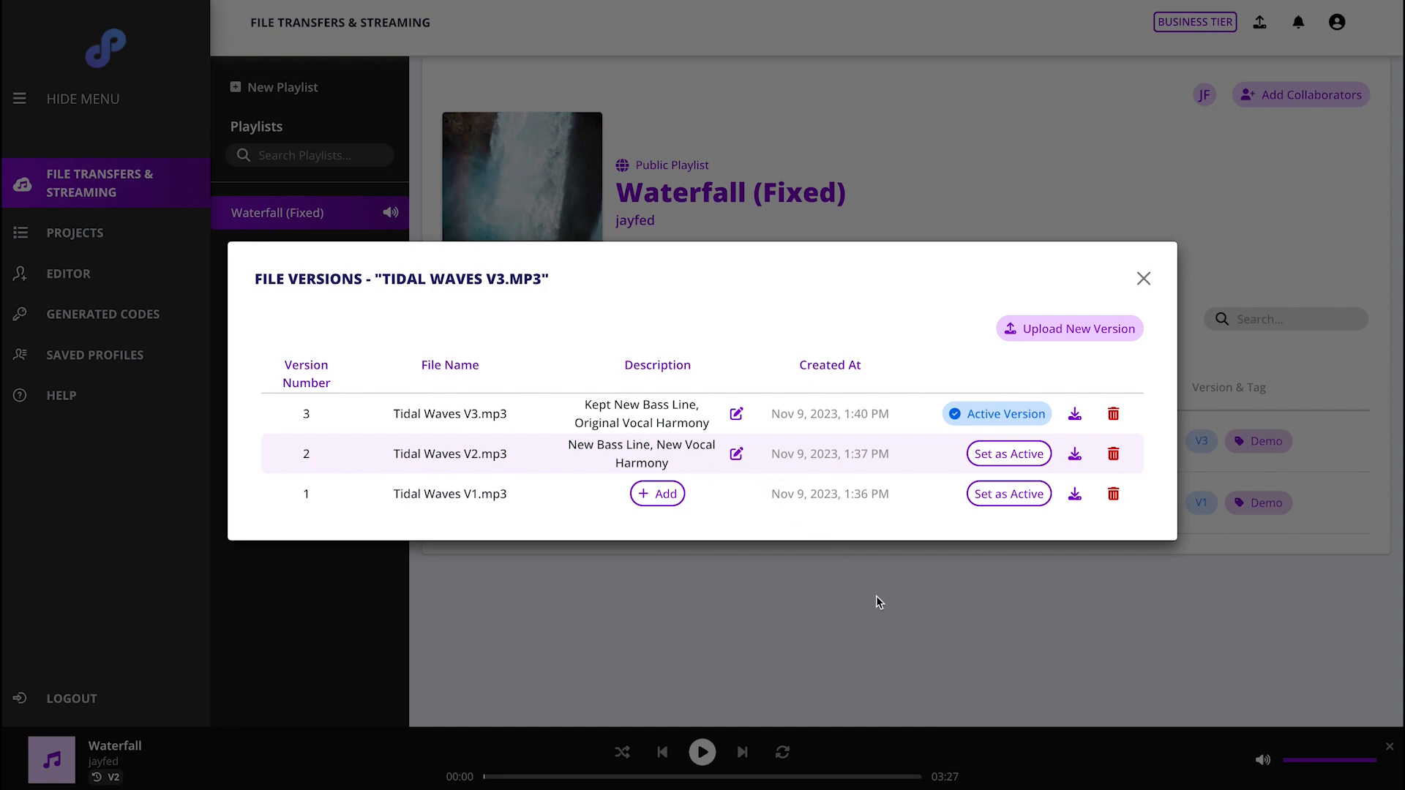